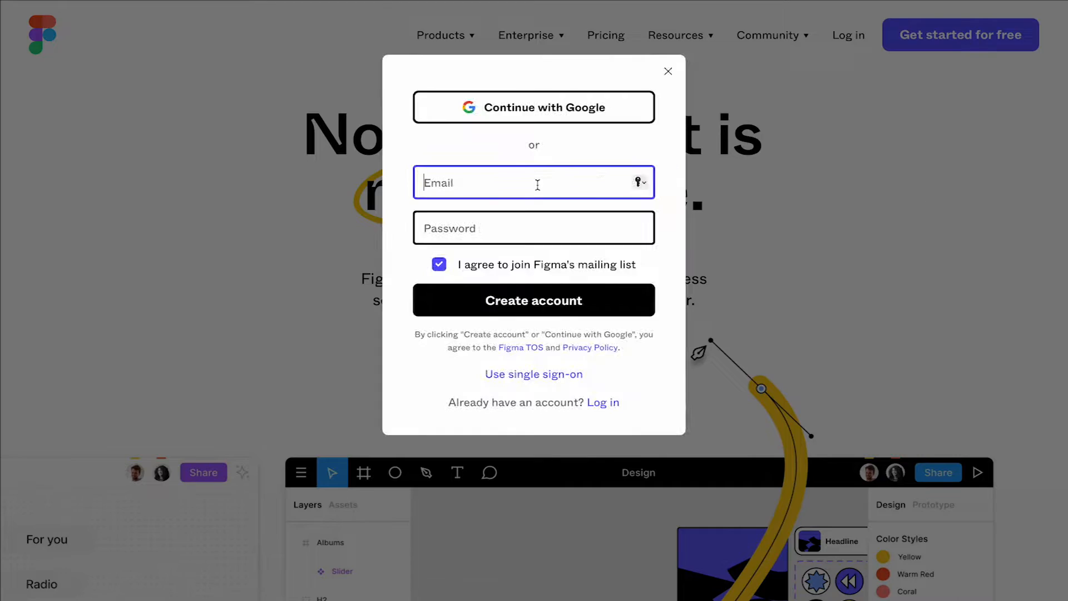
# - Dismiss the Figma sign-up dialog and open the editor showing Vector 1 in Frame 1
pyautogui.click(668, 70)
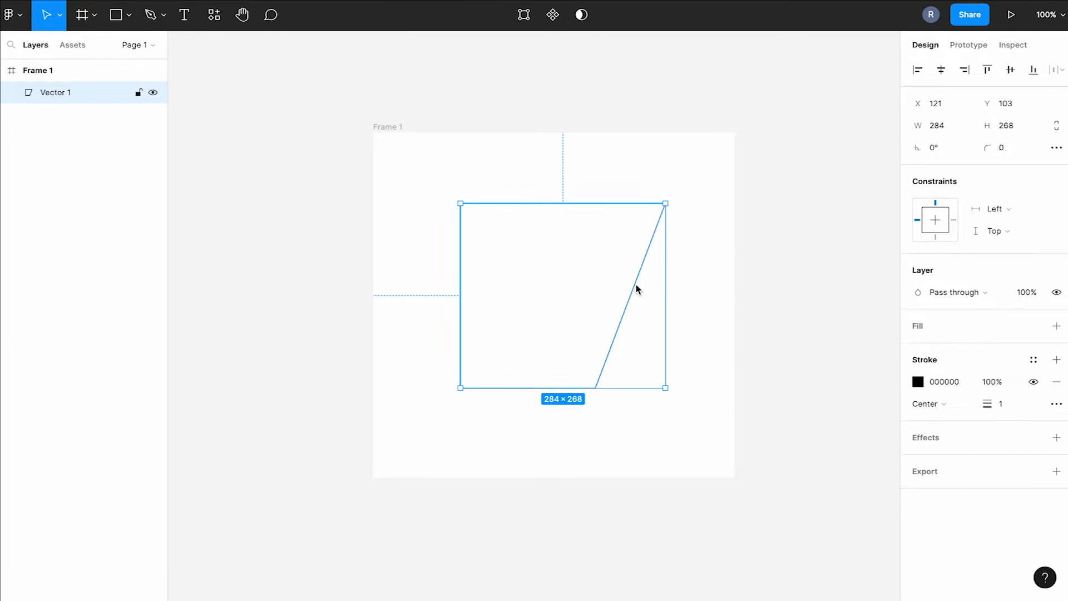
pyautogui.click(1057, 326)
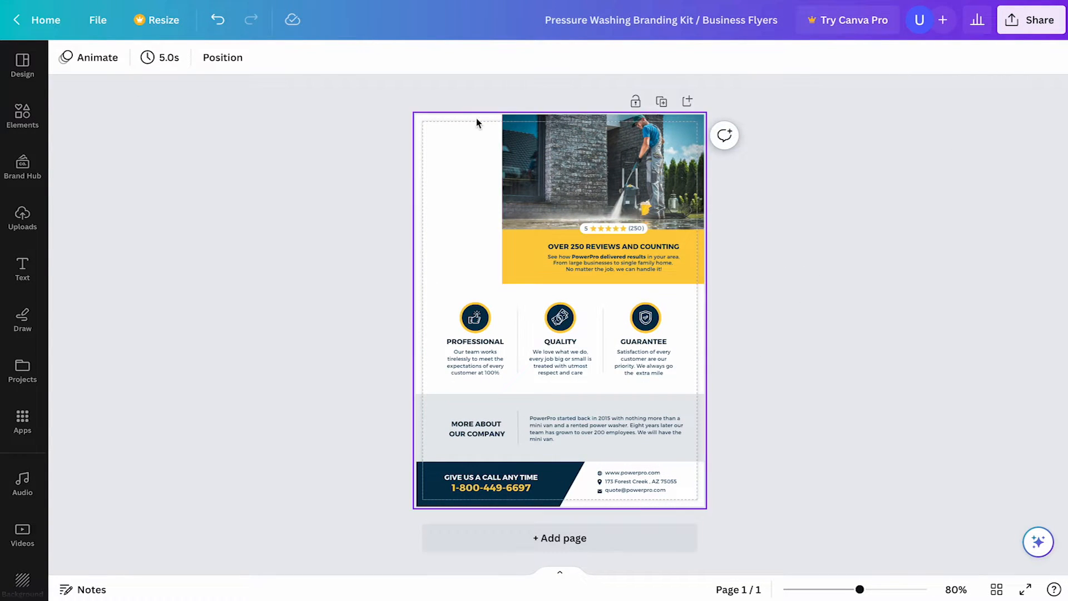
pyautogui.moveTo(450, 281)
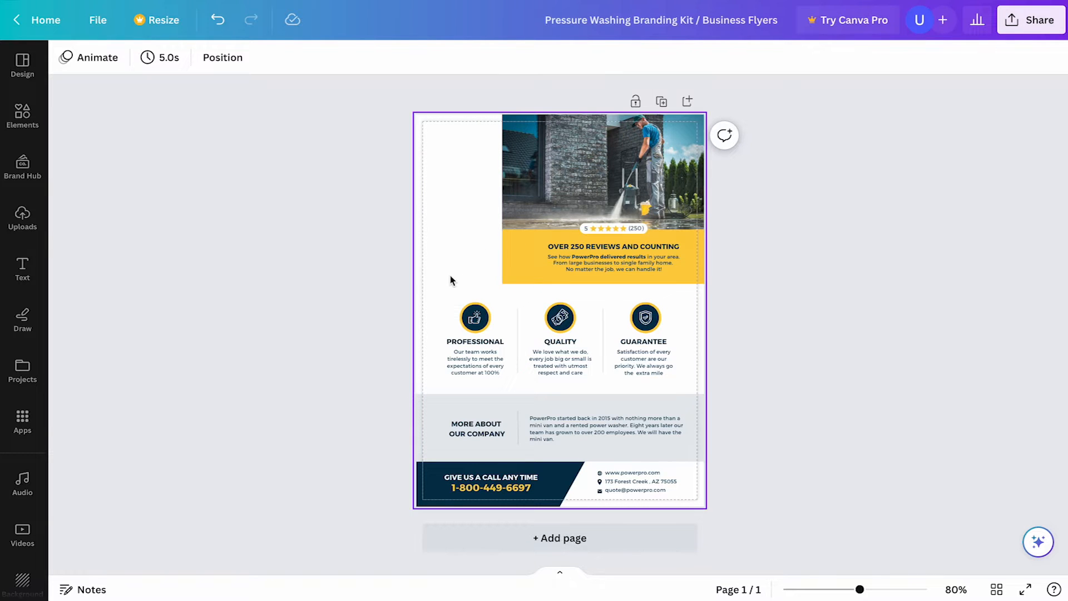
# - Select the flyer's blank page background to review its empty top-left corner
pyautogui.click(741, 238)
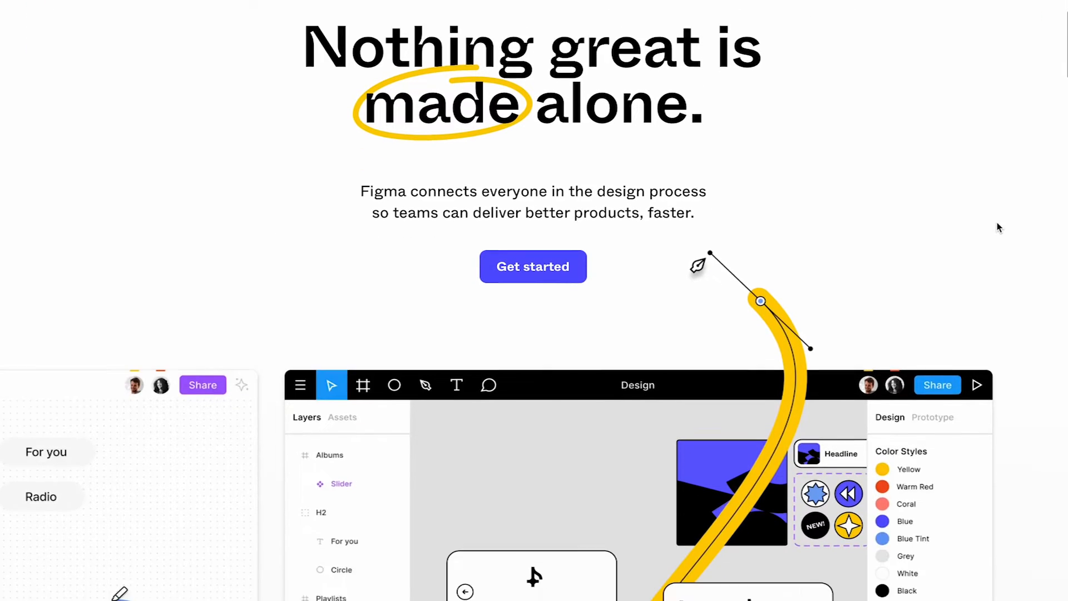
pyautogui.scroll(-3)
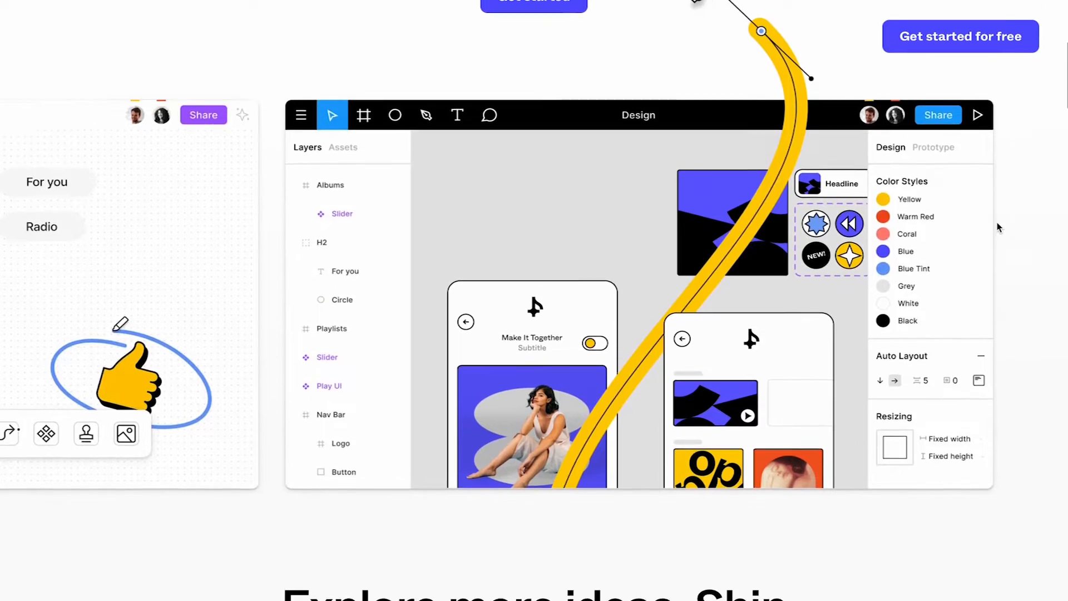
pyautogui.scroll(-3)
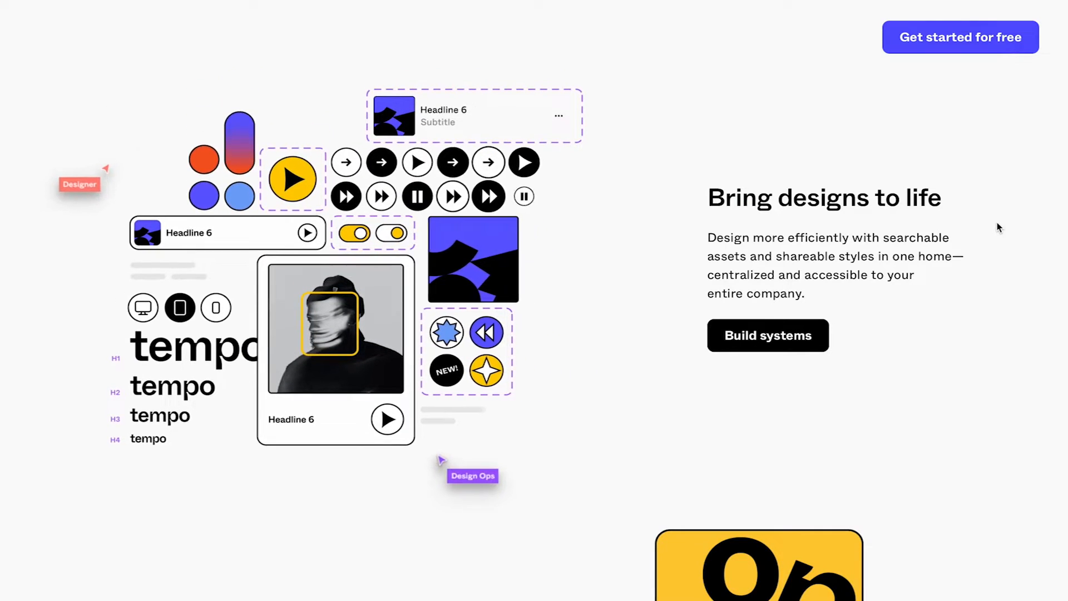
pyautogui.scroll(-3)
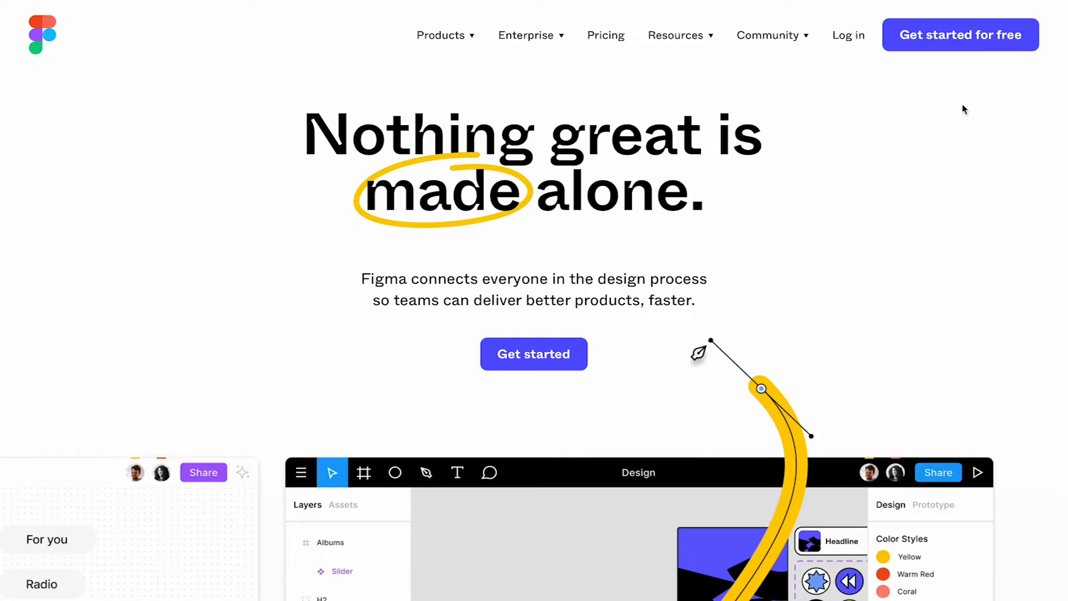
pyautogui.click(534, 354)
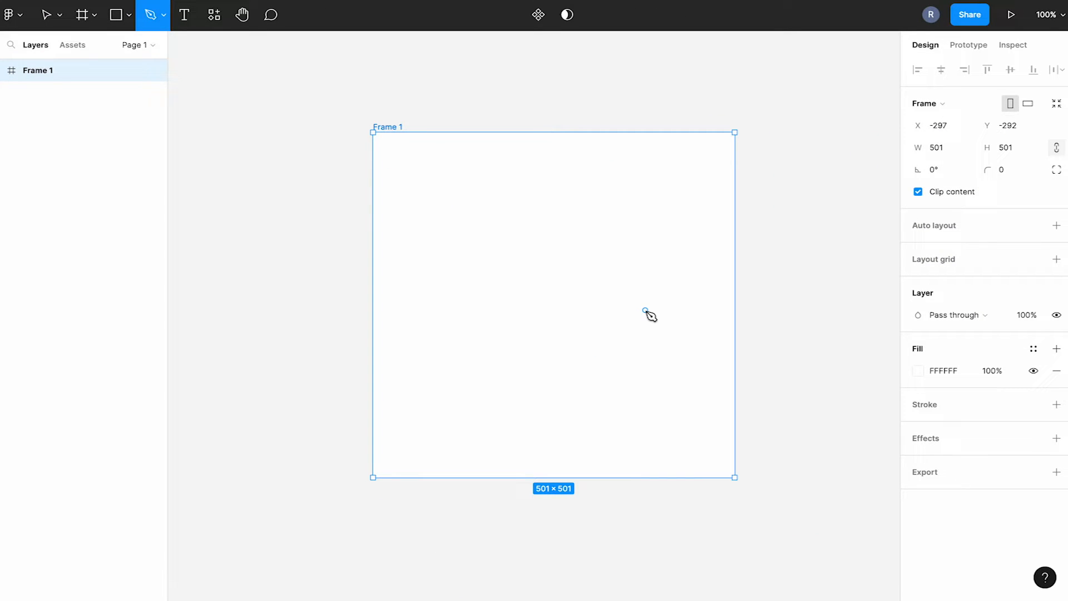
pyautogui.moveTo(483, 207)
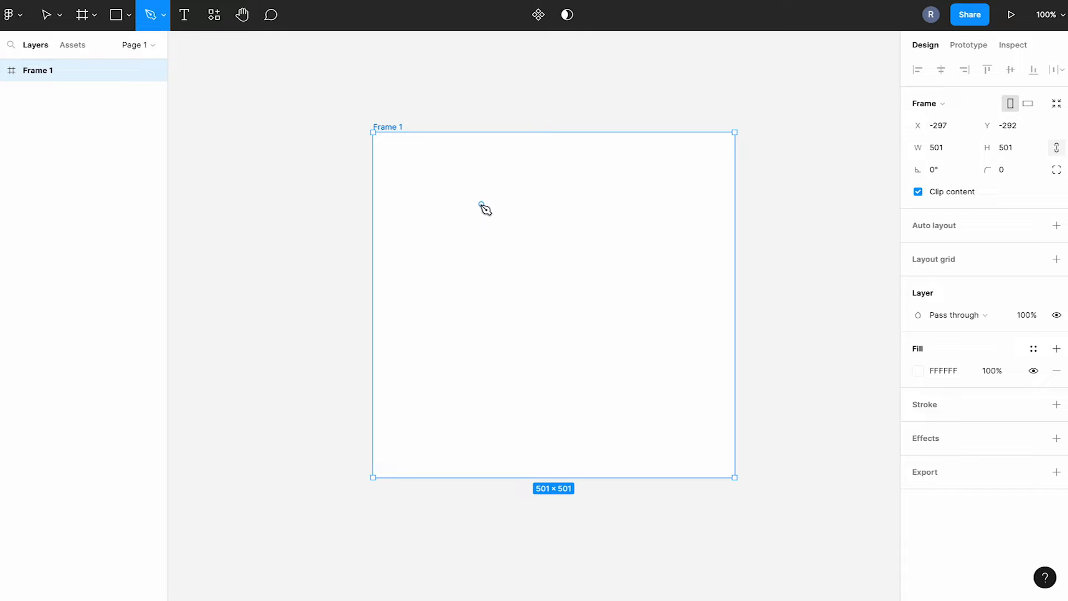
# - Place Pen points in Frame 1 to close an angled quadrilateral with a slanted edge
pyautogui.click(665, 203)
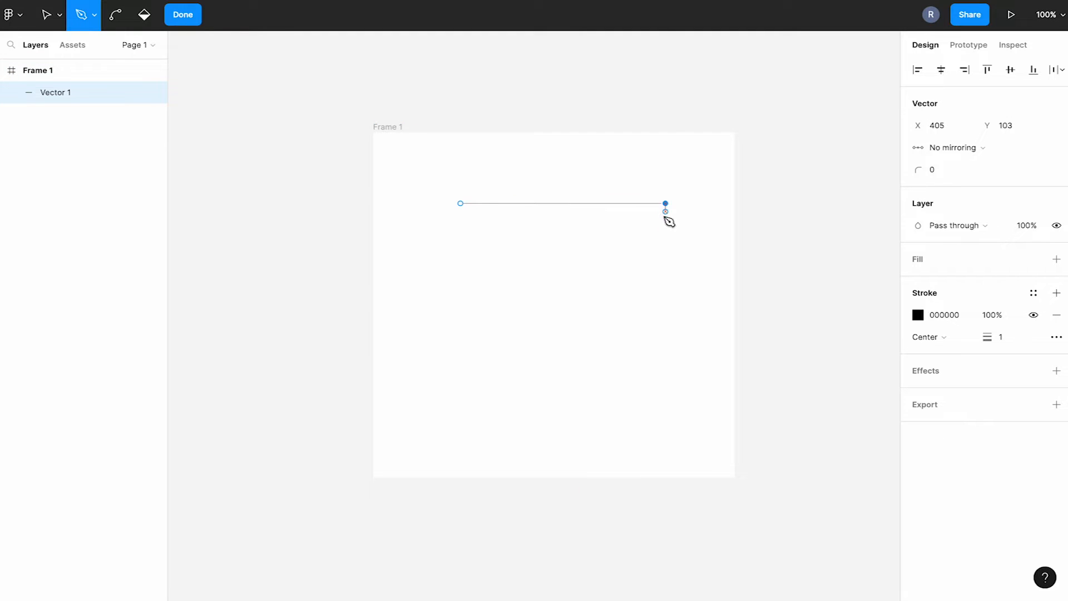
pyautogui.click(597, 388)
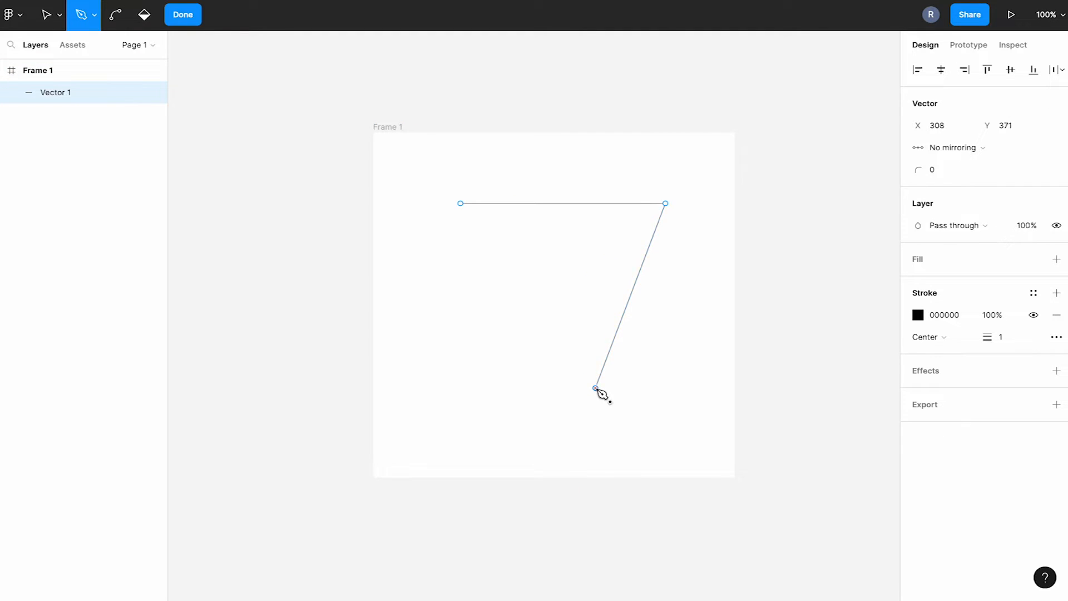
pyautogui.click(460, 203)
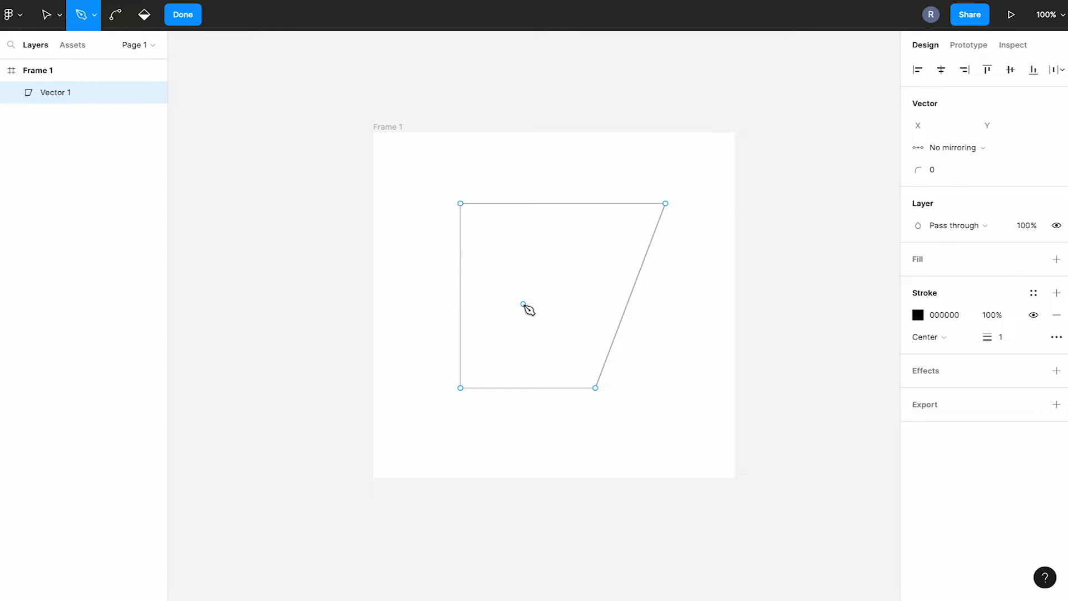
pyautogui.click(183, 15)
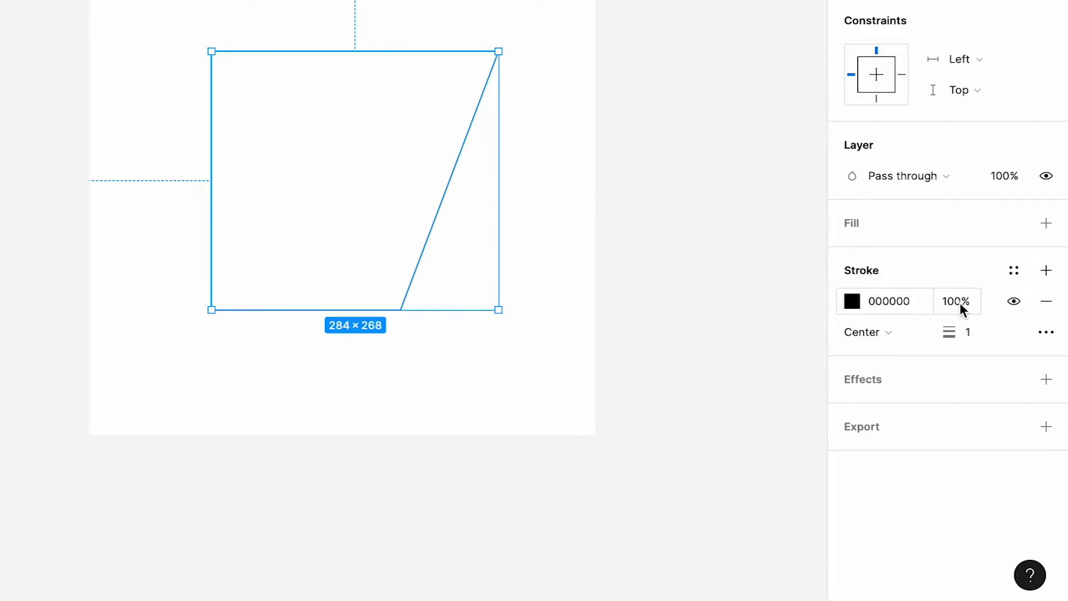
# - Swap the shape's black stroke for a D9D9D9 fill and add an export setting
pyautogui.click(1047, 301)
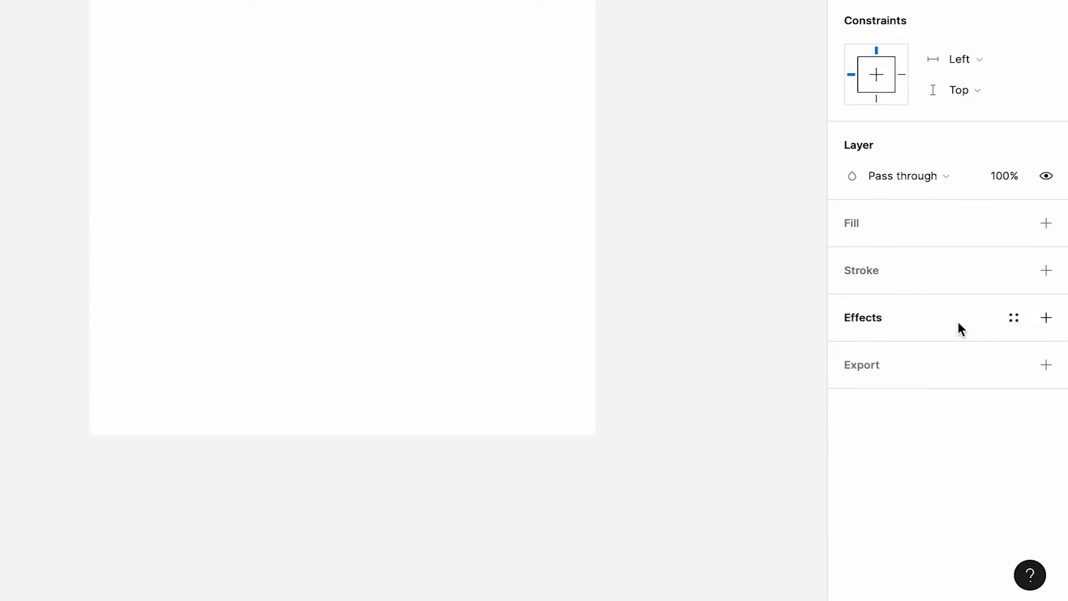
pyautogui.click(1047, 222)
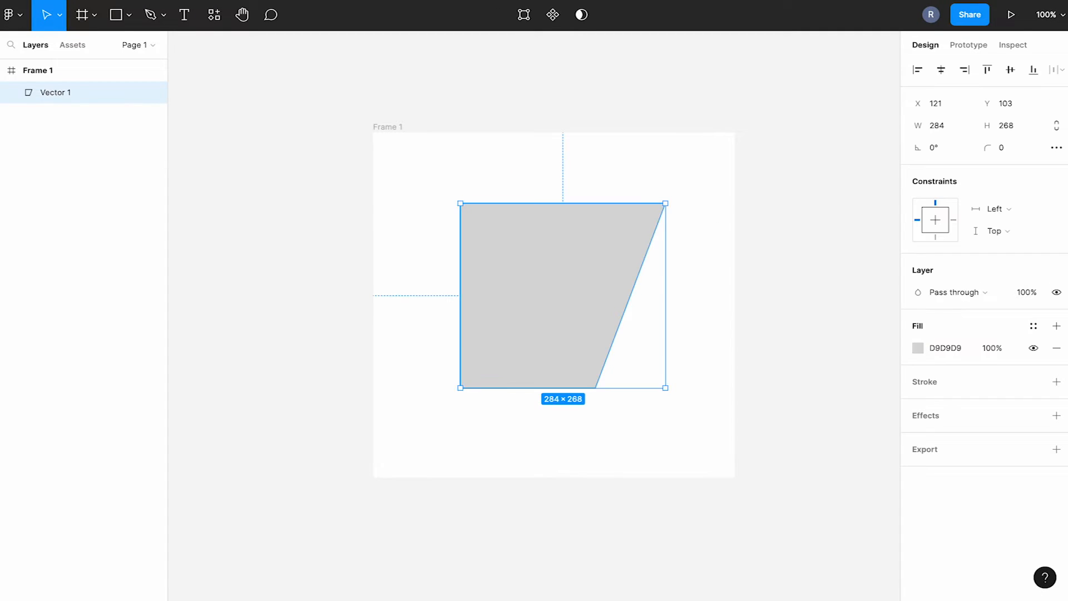
pyautogui.click(843, 210)
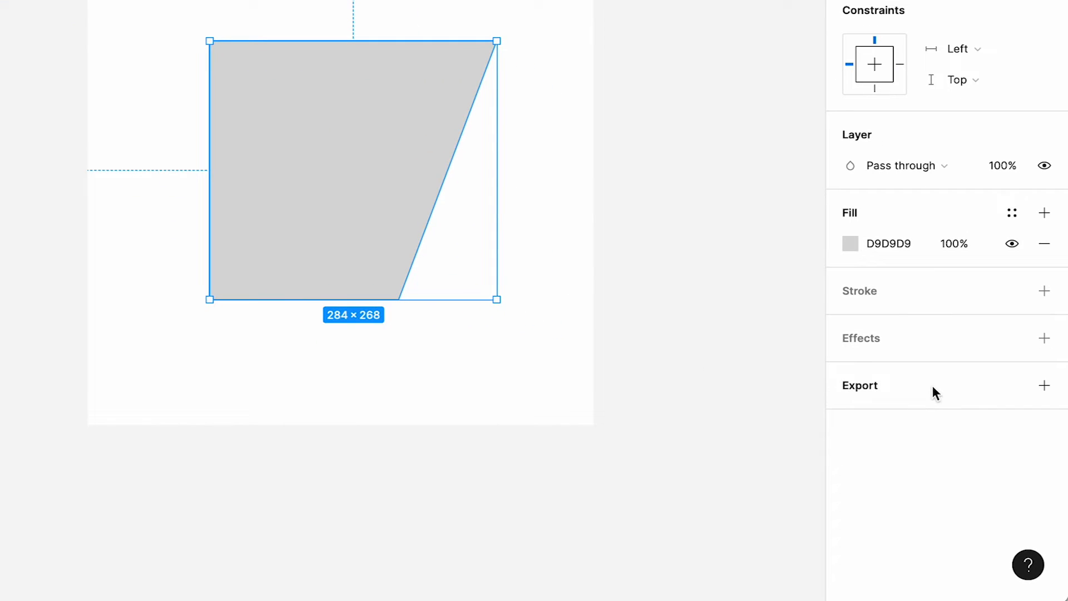
pyautogui.click(1043, 385)
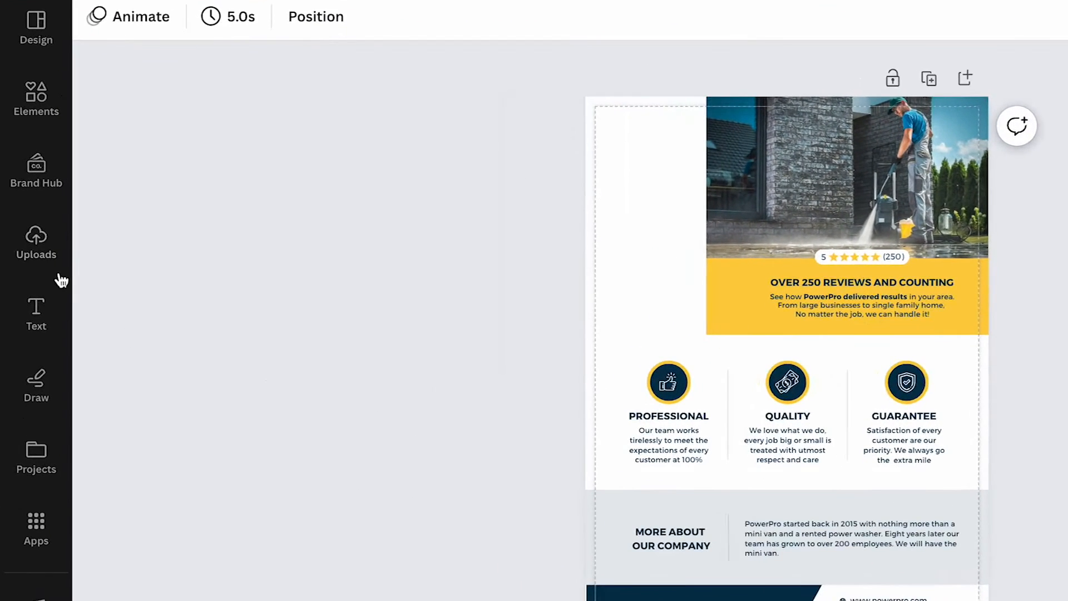
# - Show the Uploads images panel, with the grey angled shape listed first
pyautogui.click(36, 242)
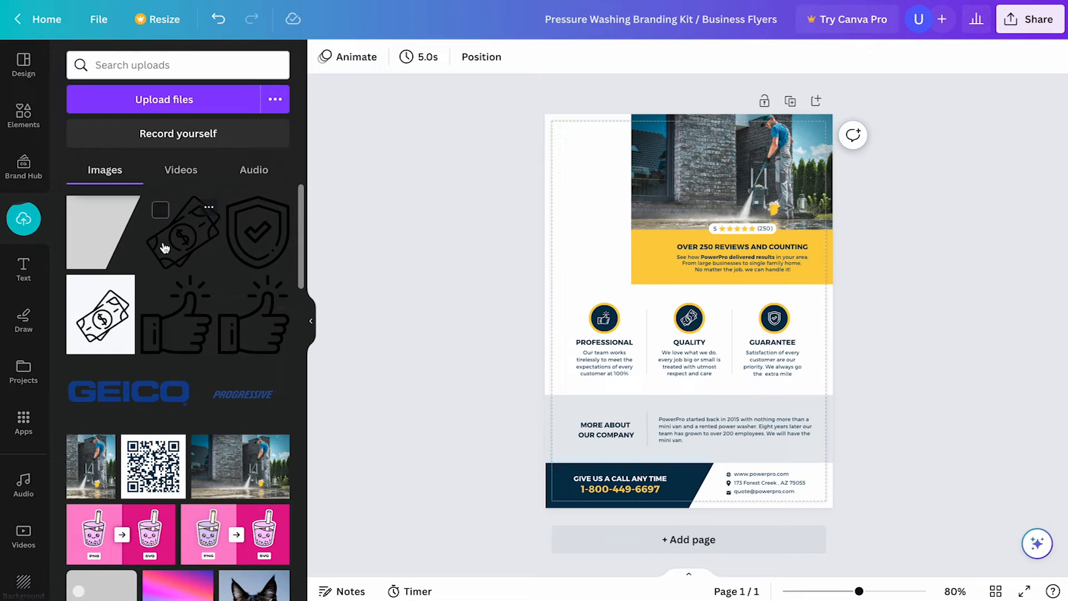
pyautogui.moveTo(116, 230)
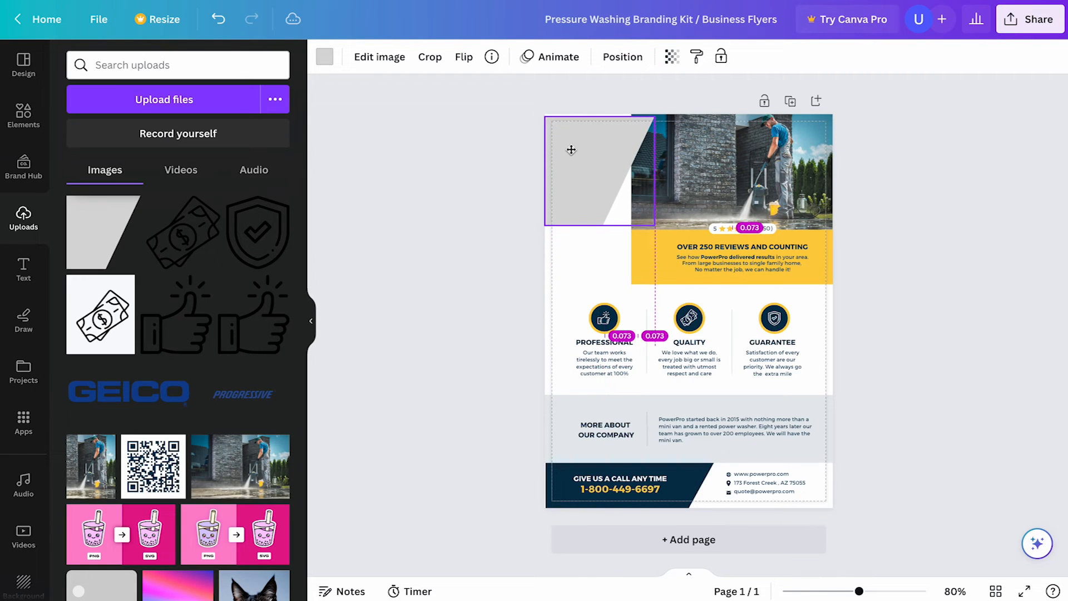
# - Move the grey shape into the top-left corner, enlarge it over the photo, and recolour it navy
pyautogui.moveTo(653, 229); pyautogui.dragTo(673, 240)
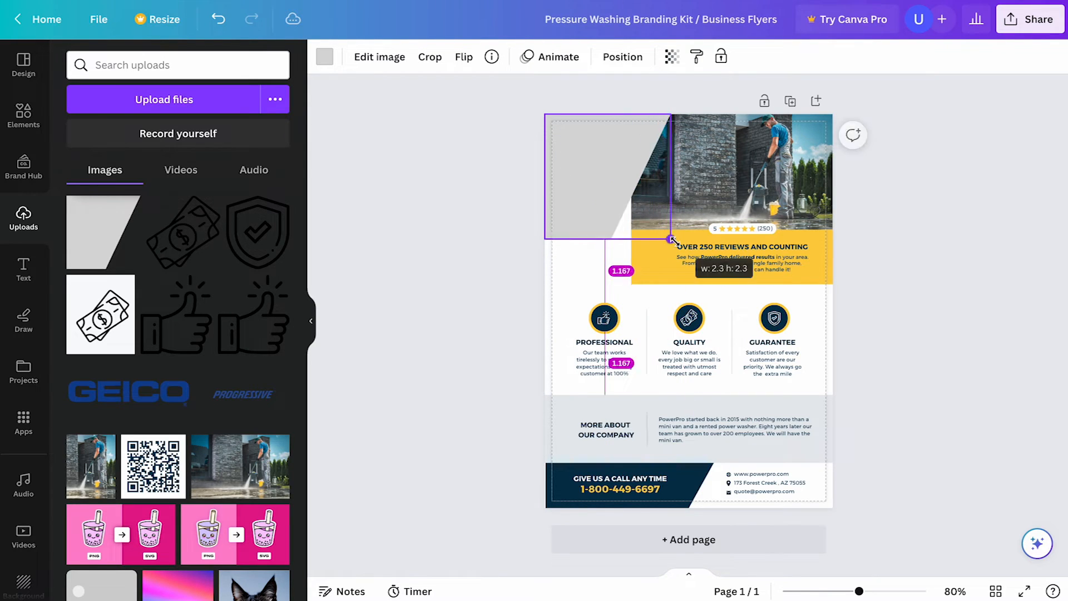
pyautogui.moveTo(671, 239); pyautogui.dragTo(716, 285)
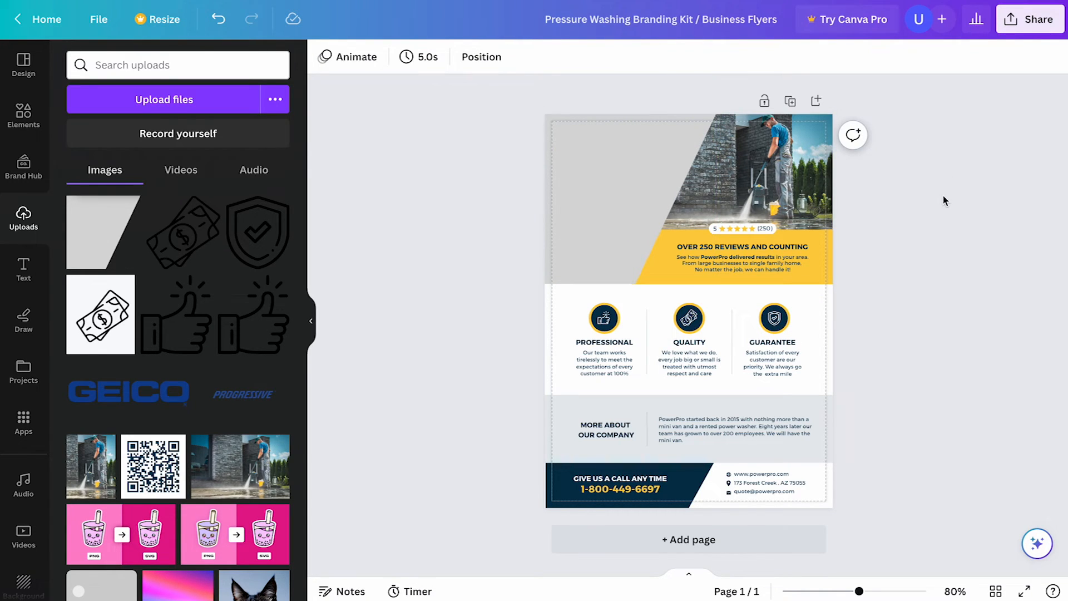
pyautogui.click(627, 198)
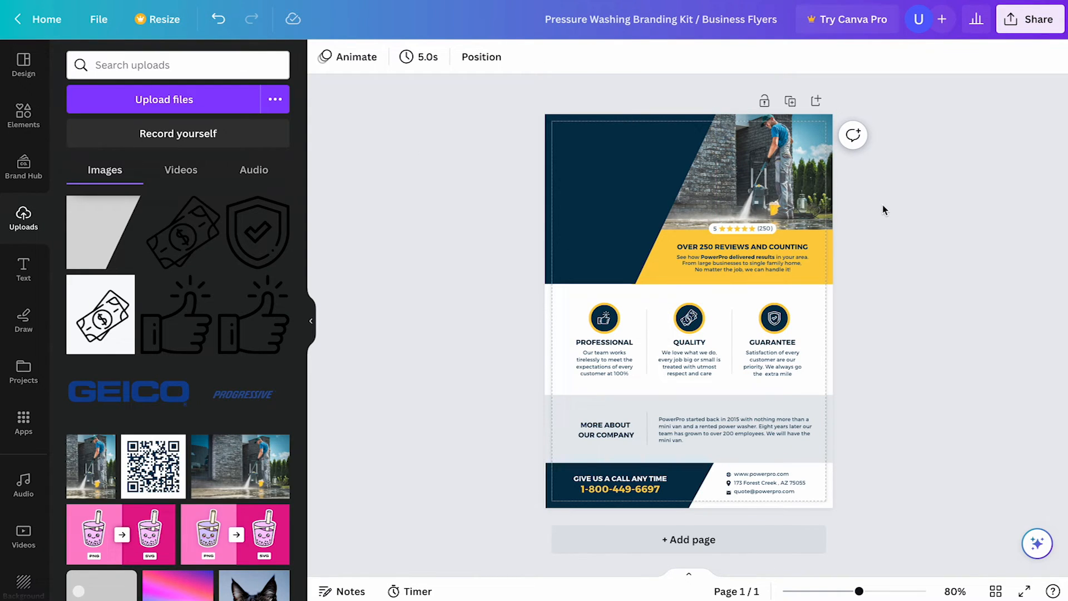
pyautogui.click(619, 197)
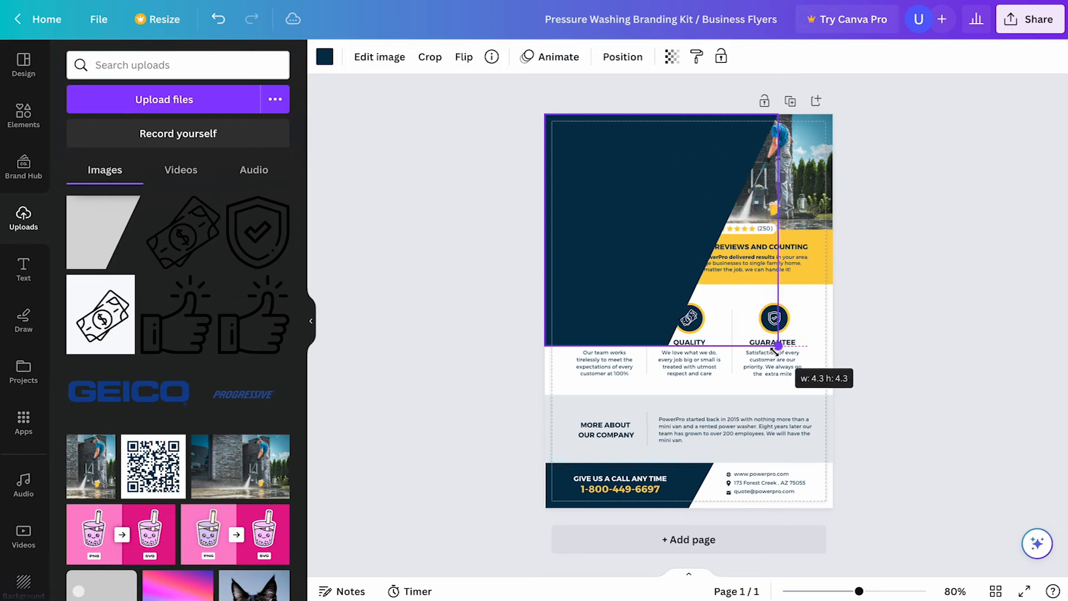
pyautogui.moveTo(777, 347); pyautogui.dragTo(777, 347)
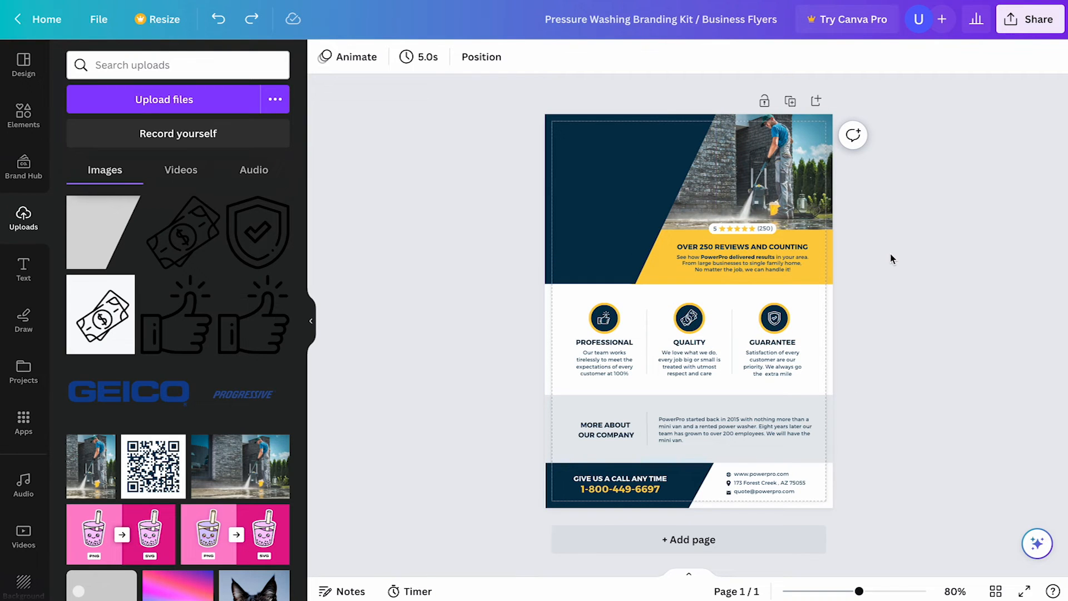